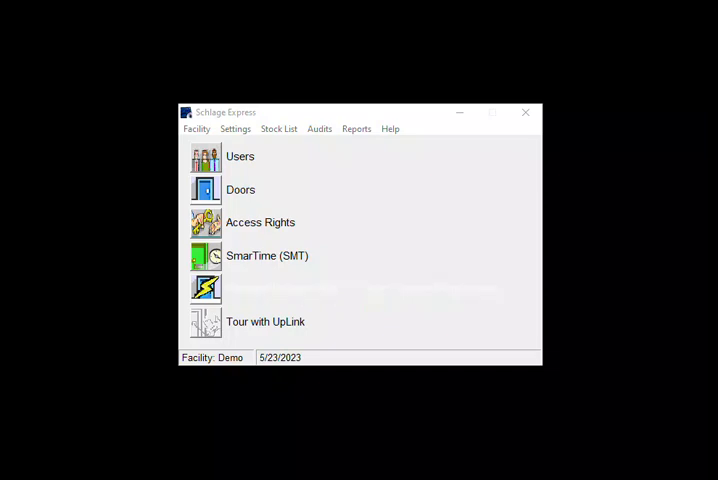
mouse_move(360, 8)
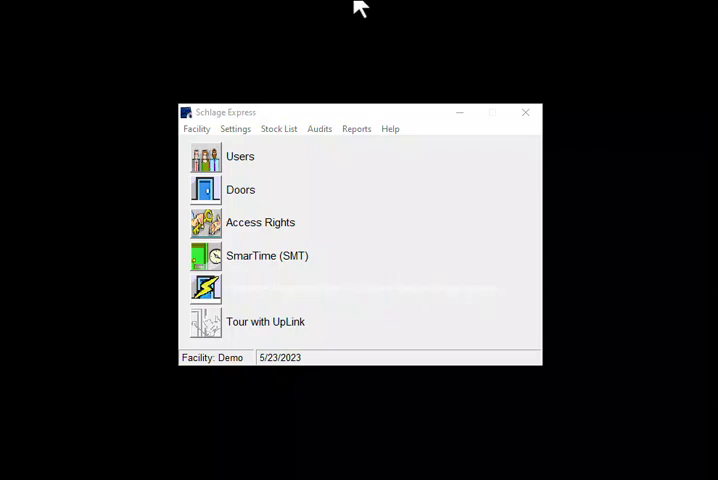
Show the Programming method options in Program Settings, with the Pocket PC option and sync folder
left_click(236, 128)
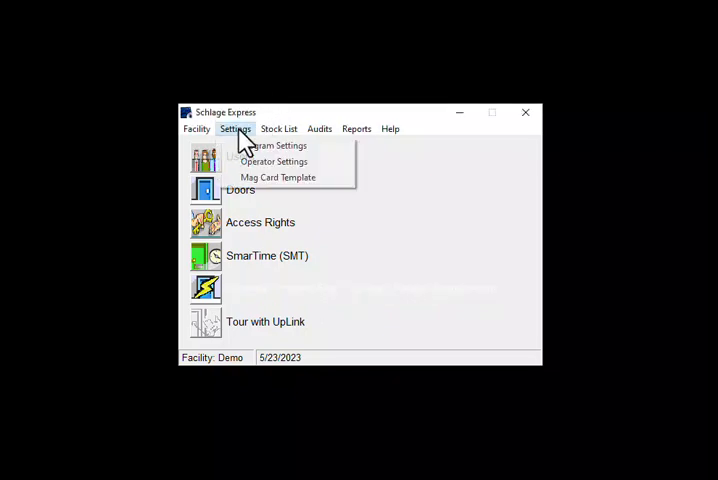
left_click(272, 144)
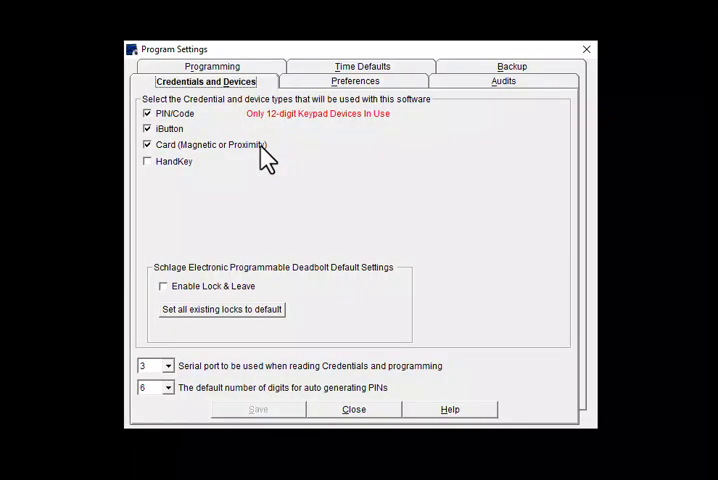
left_click(212, 66)
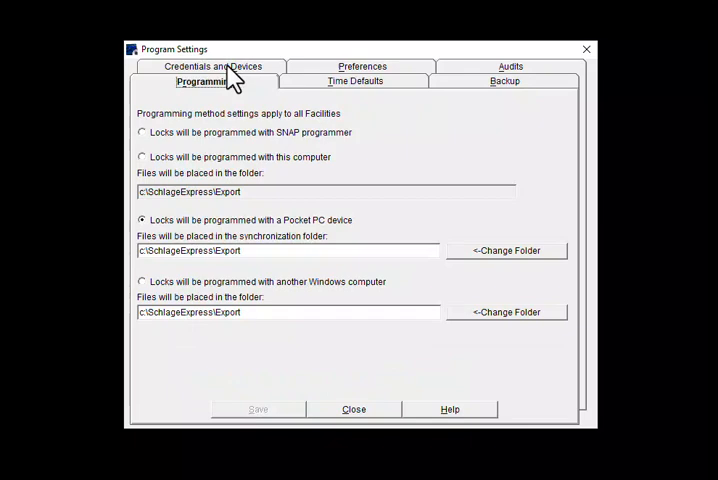
mouse_move(236, 178)
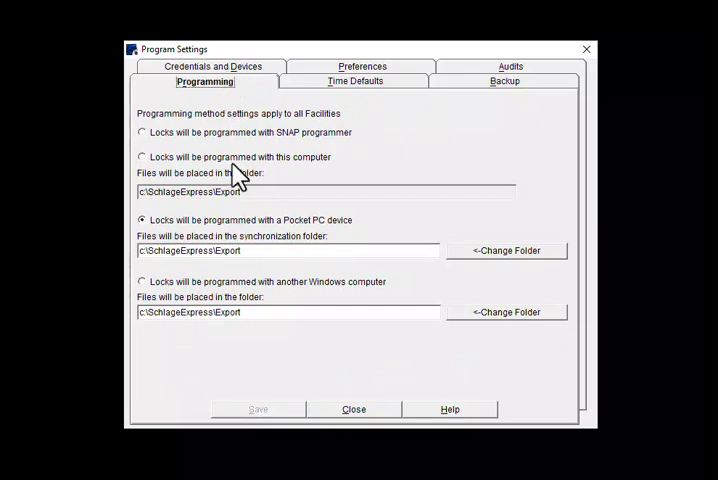
mouse_move(252, 250)
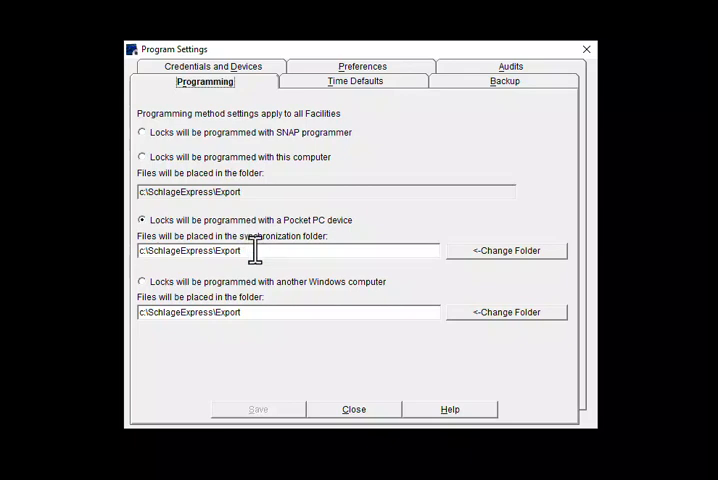
Close Program Settings and the generation window after producing the Back Door and Front Door files
left_click(352, 408)
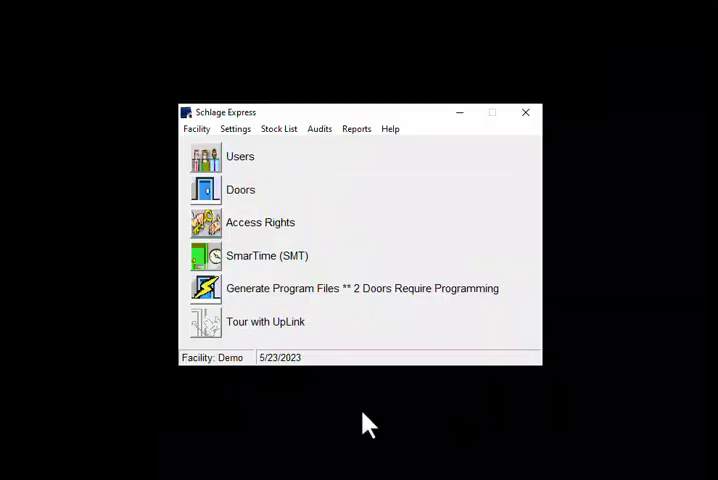
mouse_move(264, 328)
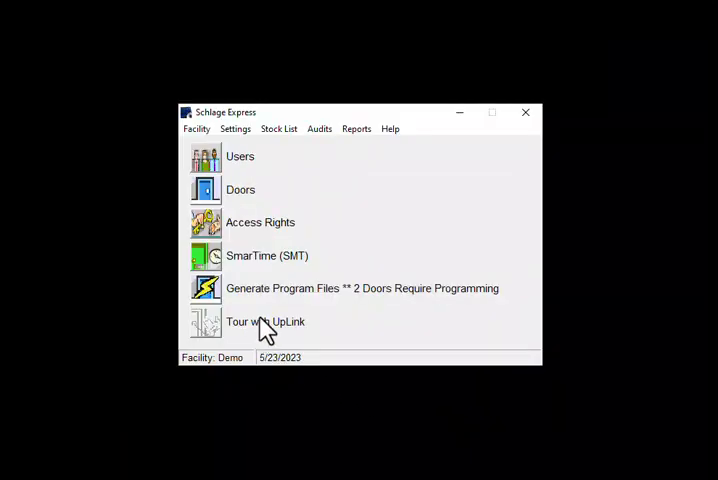
mouse_move(210, 296)
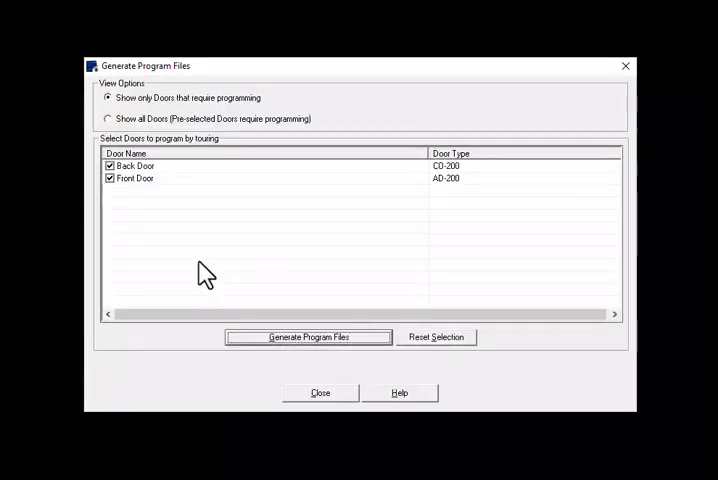
mouse_move(300, 270)
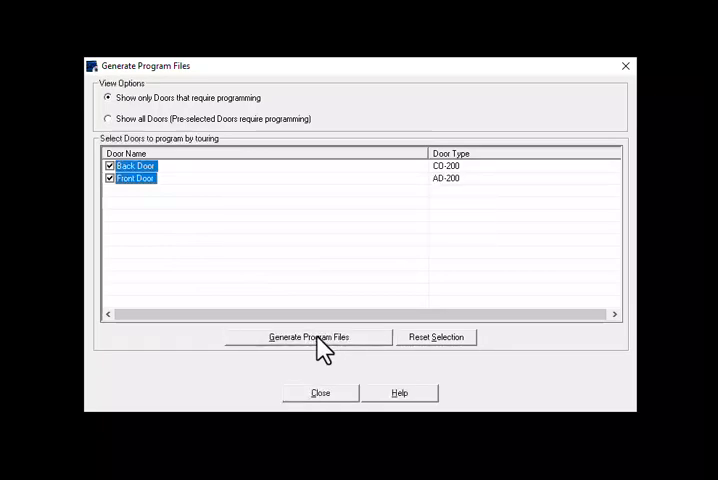
mouse_move(320, 396)
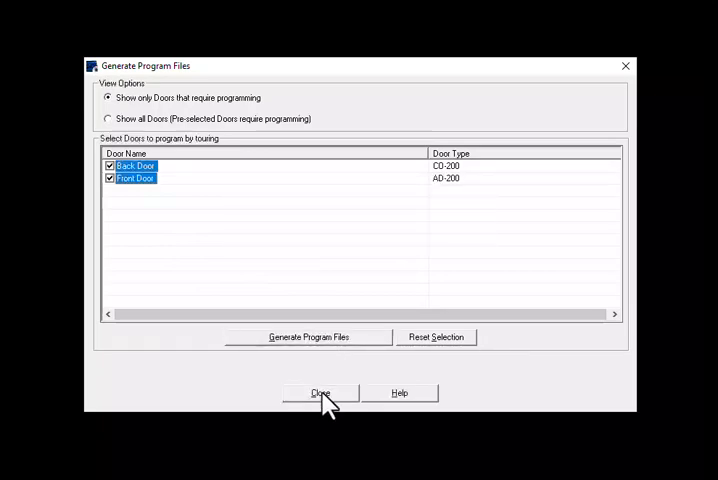
left_click(320, 392)
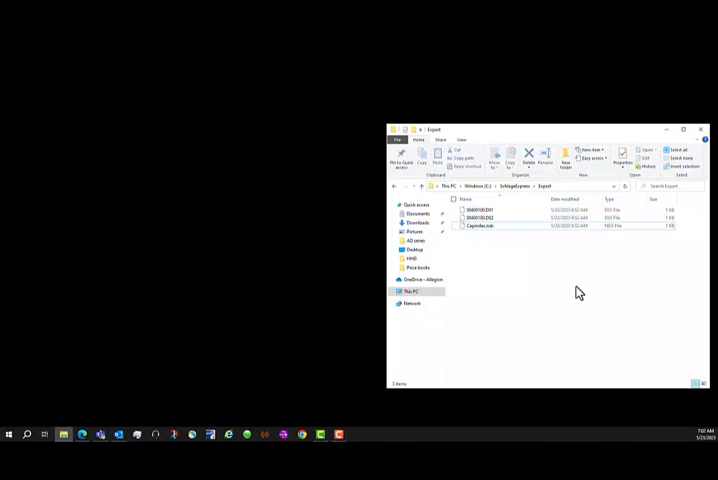
mouse_move(584, 192)
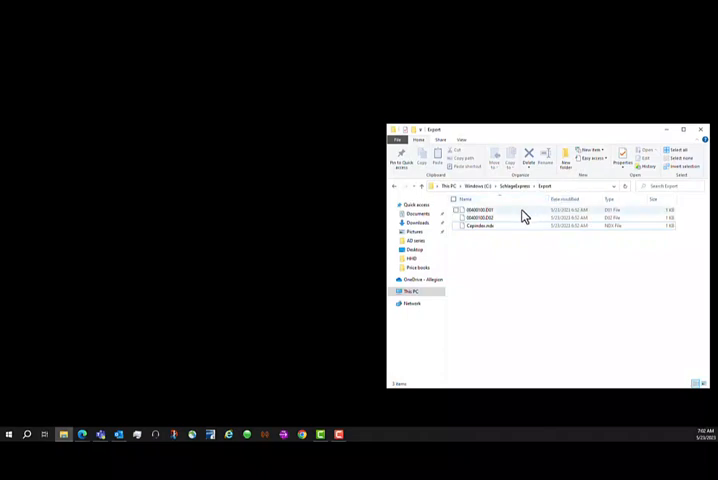
mouse_move(520, 220)
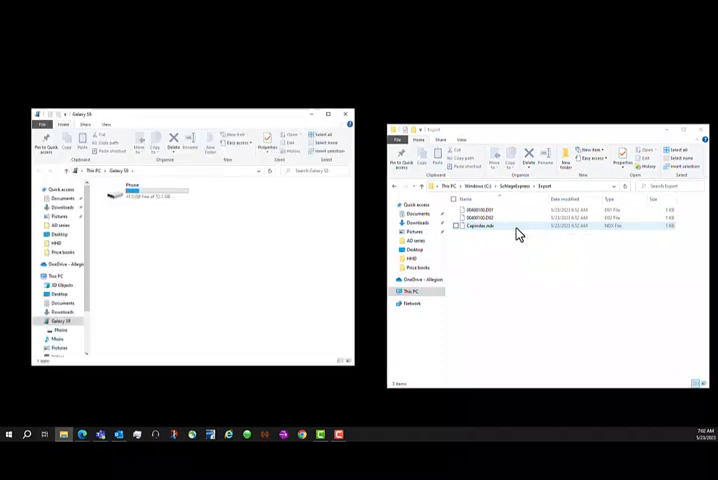
Navigate the phone's Android > data > com.allegion > files path into the empty Schlage Utility Software folder
left_click(480, 208)
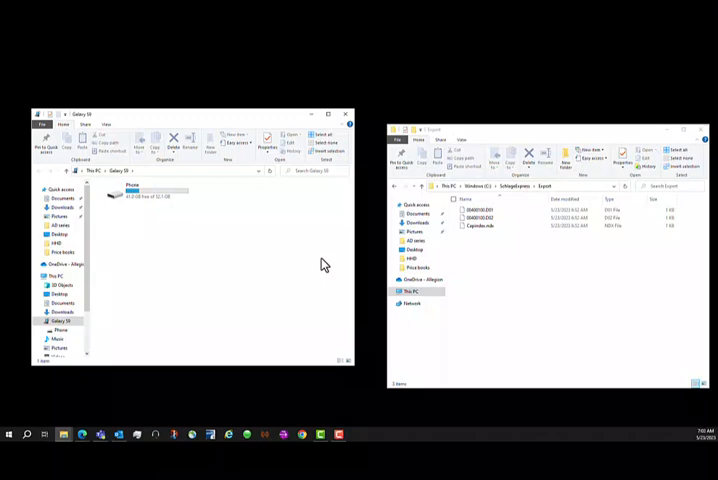
mouse_move(302, 256)
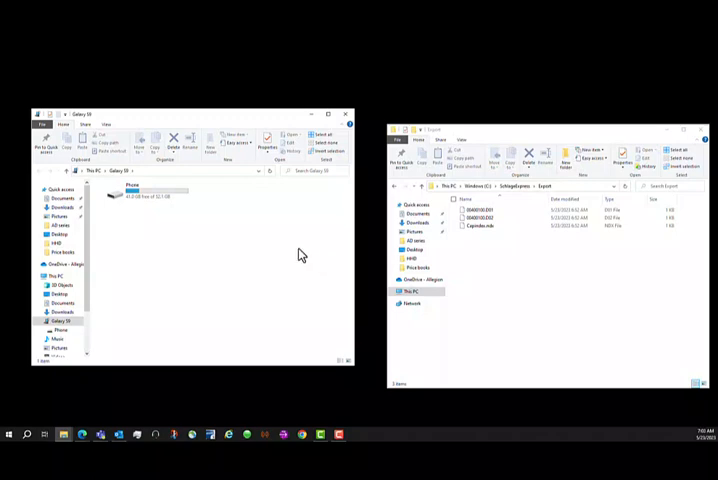
mouse_move(296, 252)
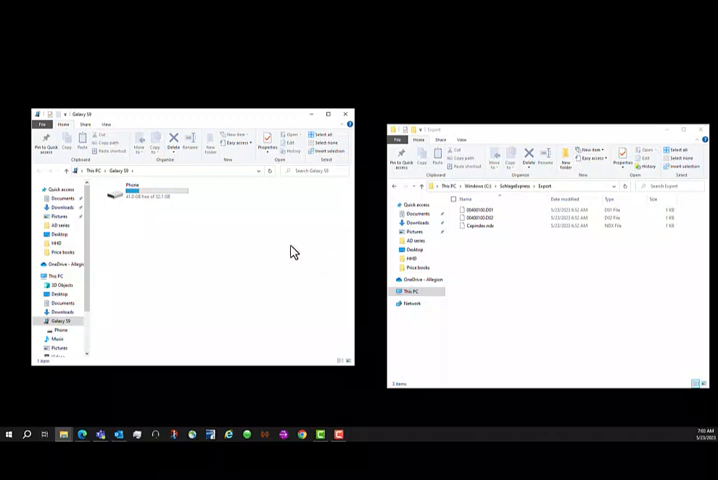
mouse_move(176, 222)
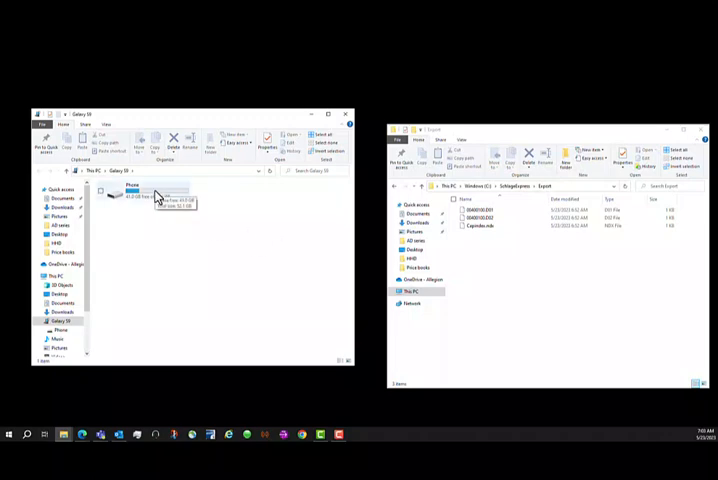
double_click(136, 192)
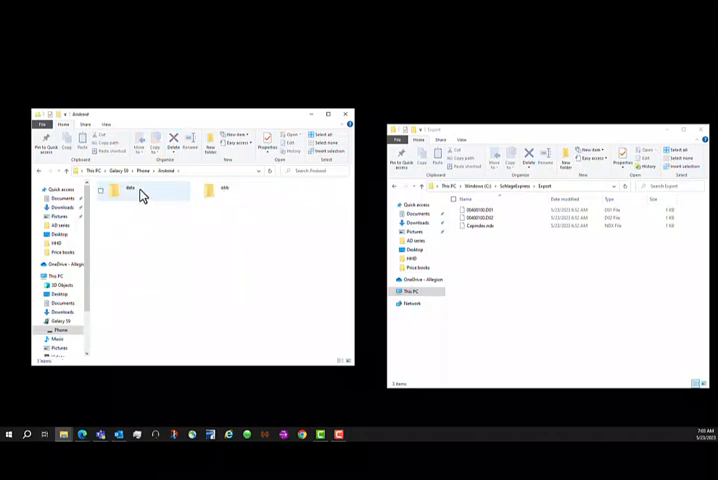
double_click(130, 190)
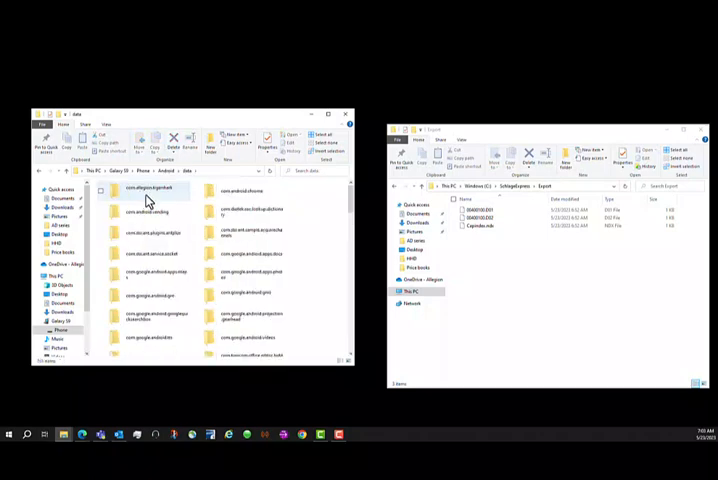
double_click(130, 192)
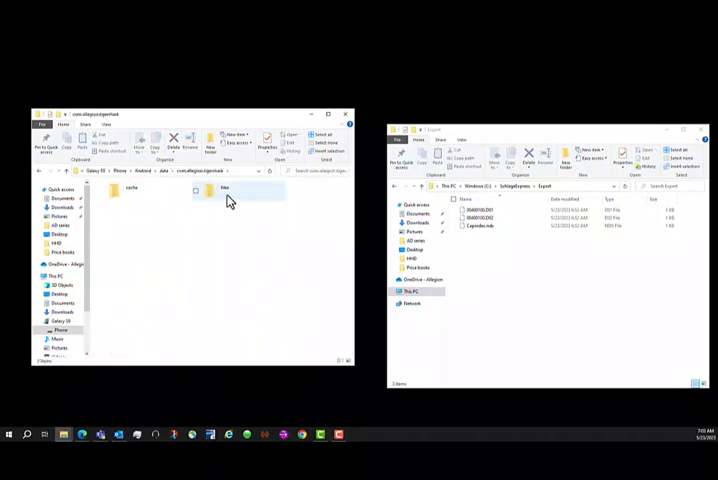
double_click(224, 188)
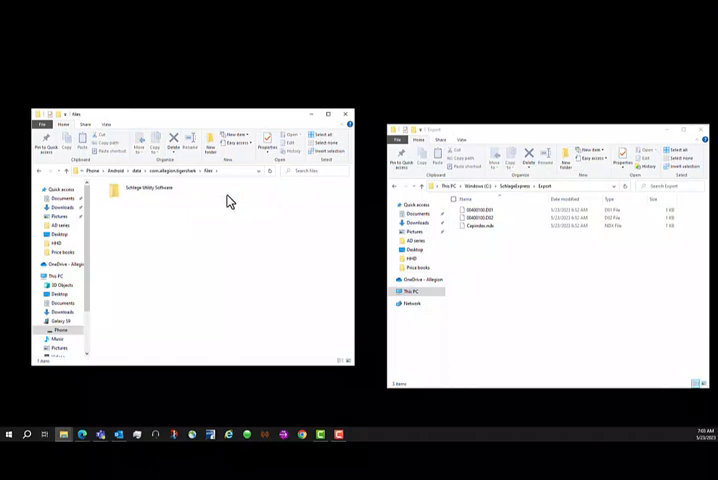
left_click(150, 190)
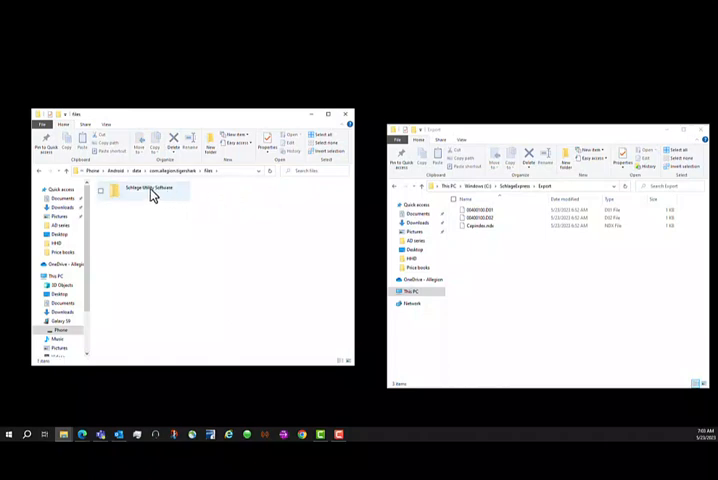
double_click(144, 192)
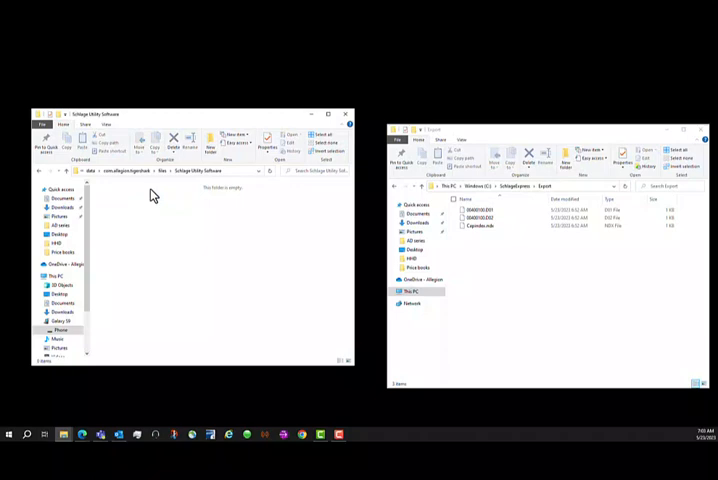
mouse_move(168, 224)
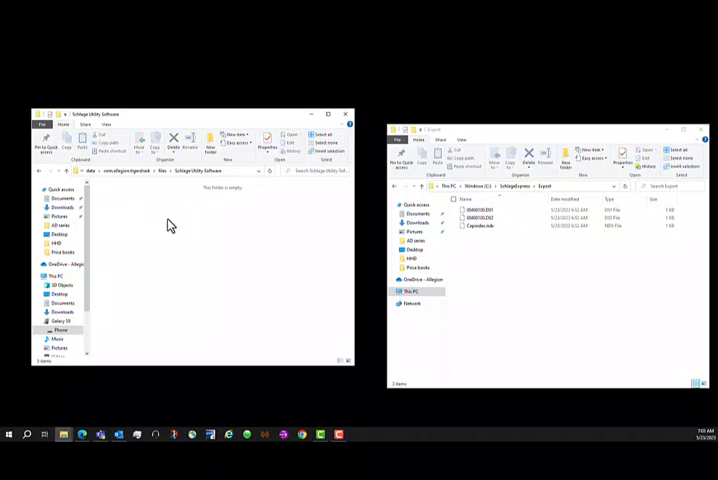
mouse_move(514, 268)
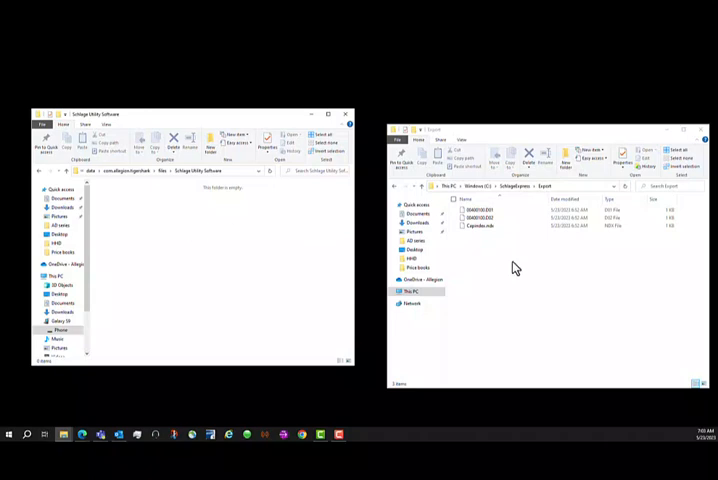
Copy the two door program files and CAP index file from Export into the Schlage Utility Software folder
left_click(490, 208)
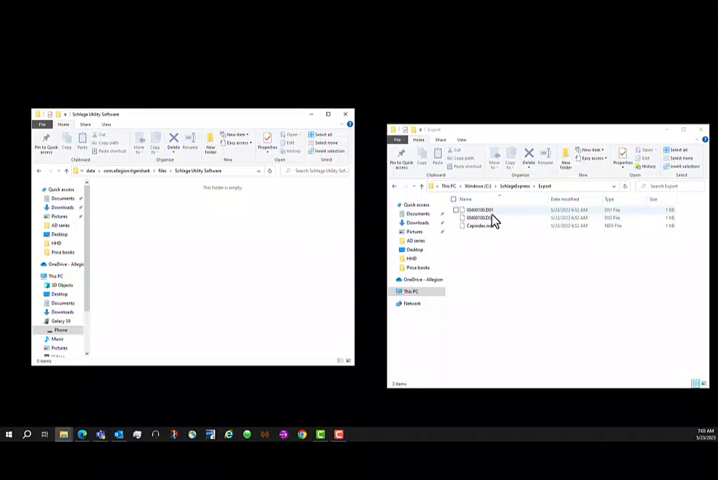
left_click(494, 218)
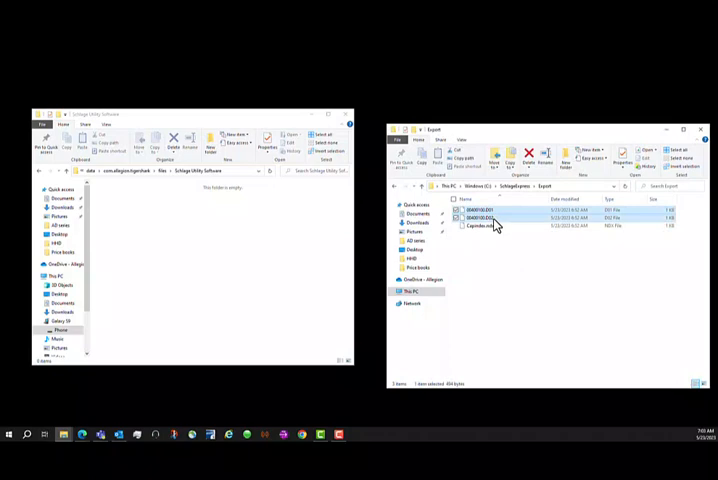
left_click(490, 224)
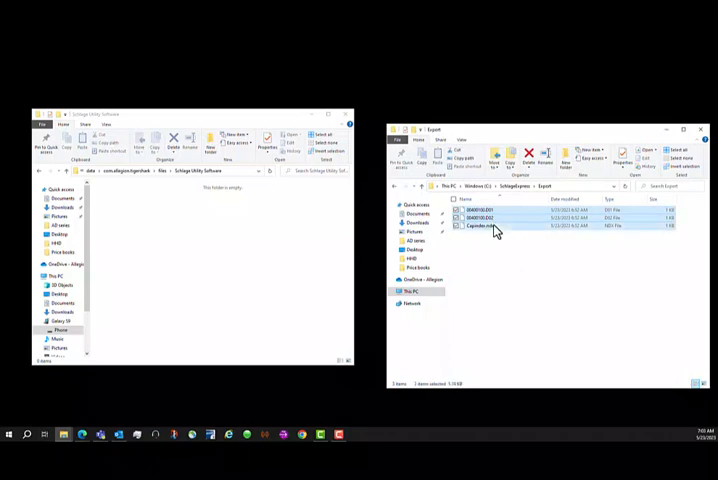
right_click(496, 230)
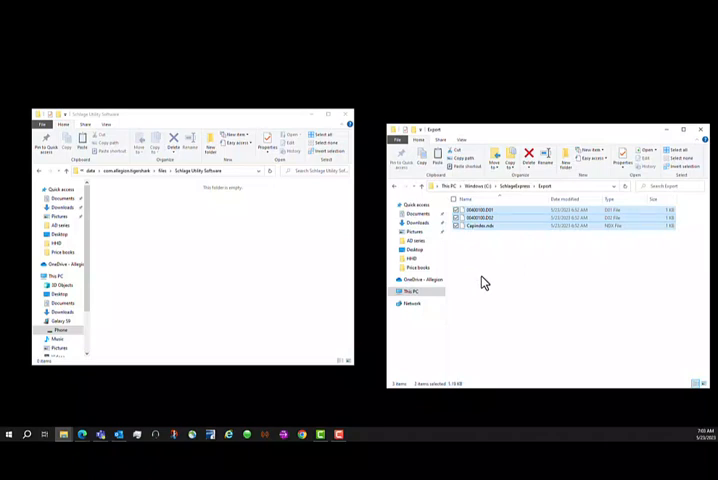
mouse_move(224, 246)
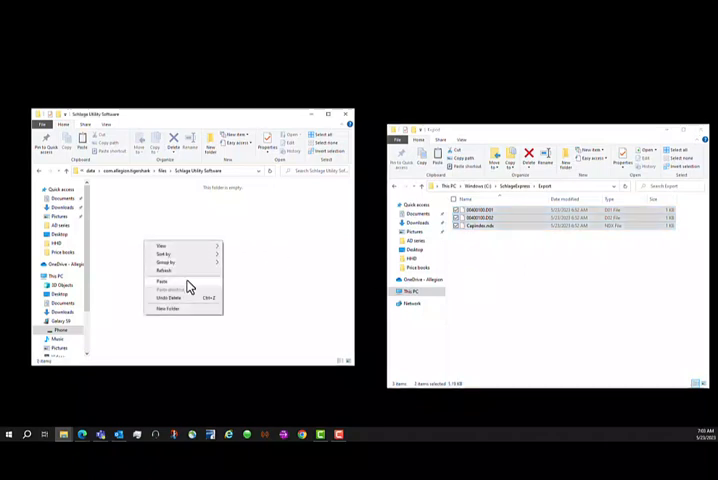
left_click(160, 280)
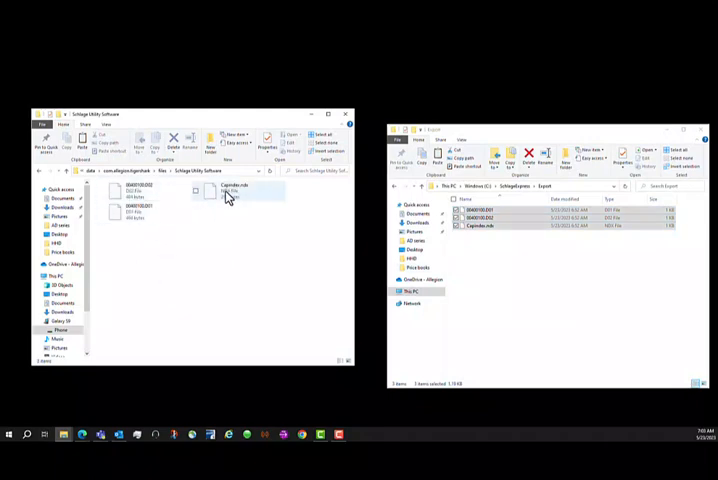
mouse_move(232, 192)
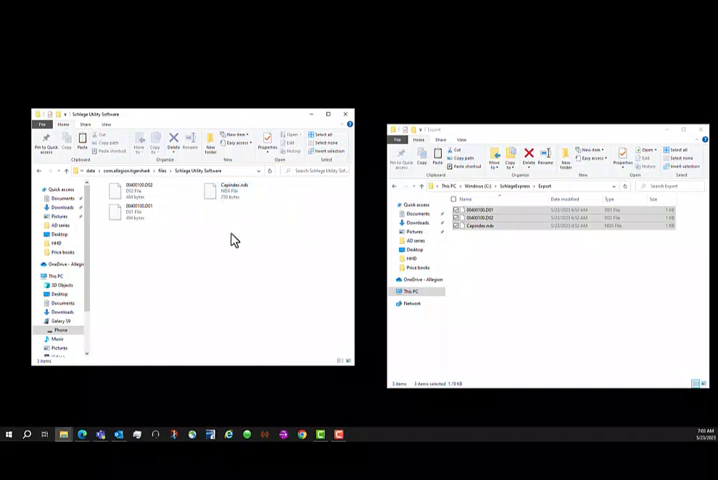
mouse_move(268, 226)
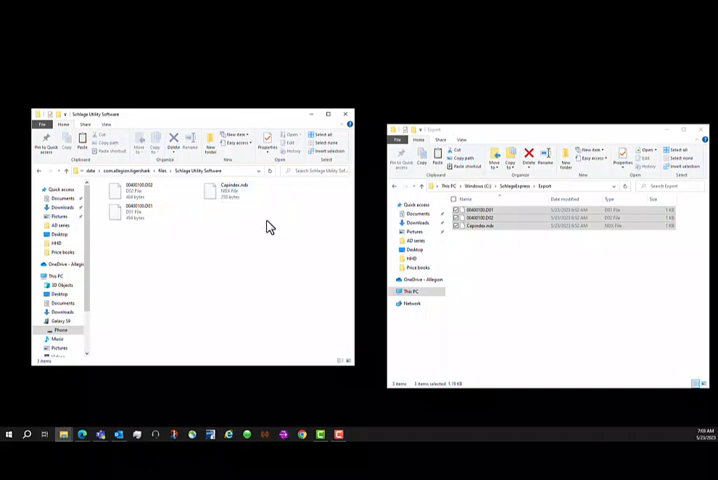